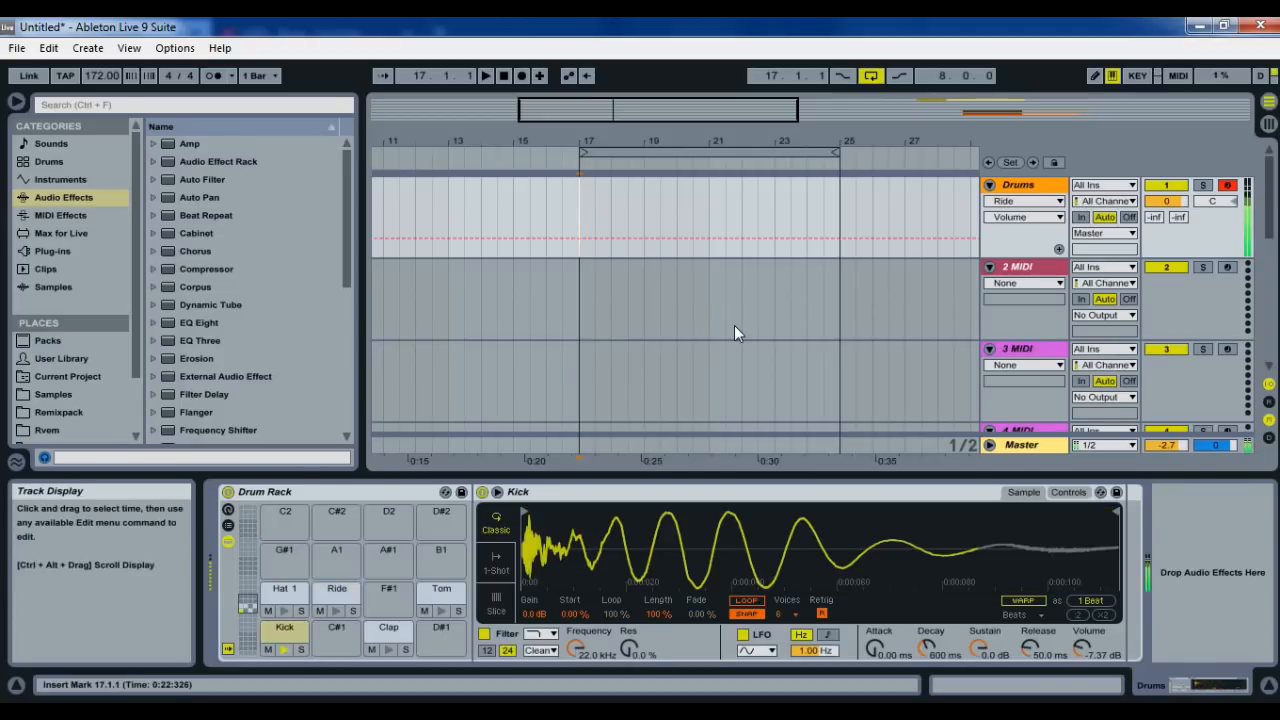
Preview the Hat 1 sound, then draw kick, clap, hat, ride and tom hits into the drum clip
left_click(284, 588)
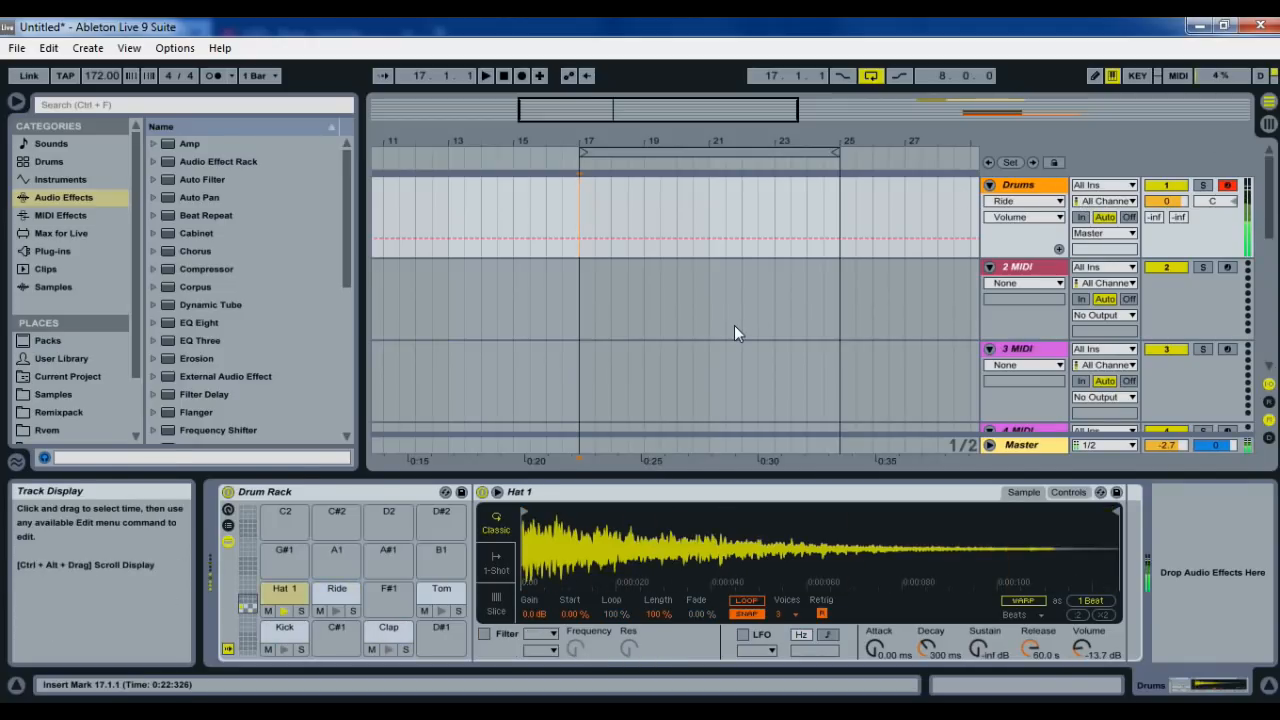
left_click(440, 596)
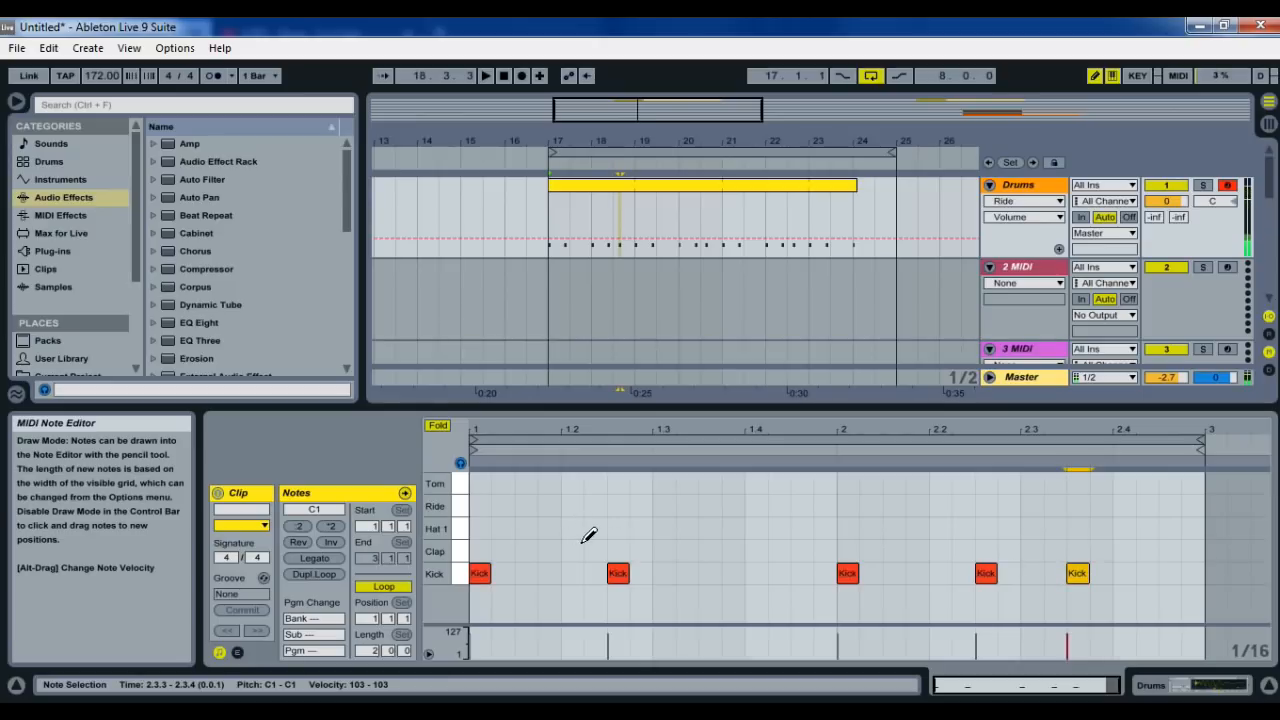
left_click(756, 552)
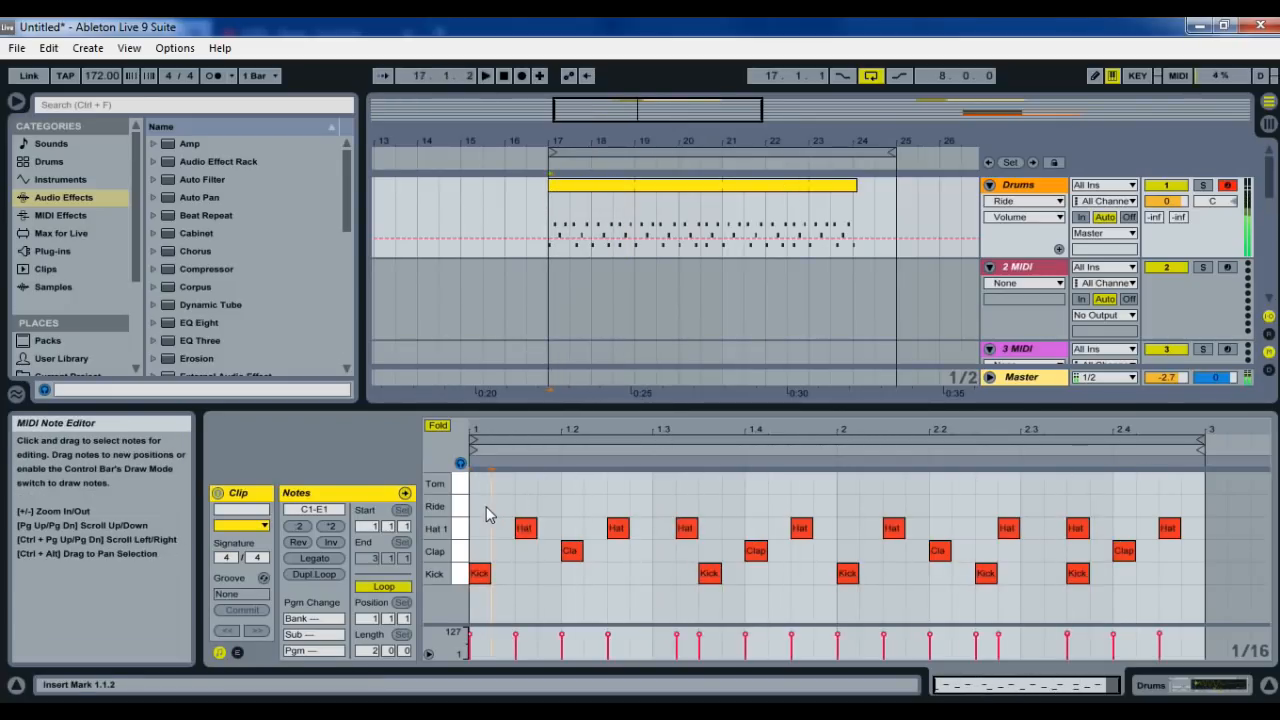
left_click(480, 504)
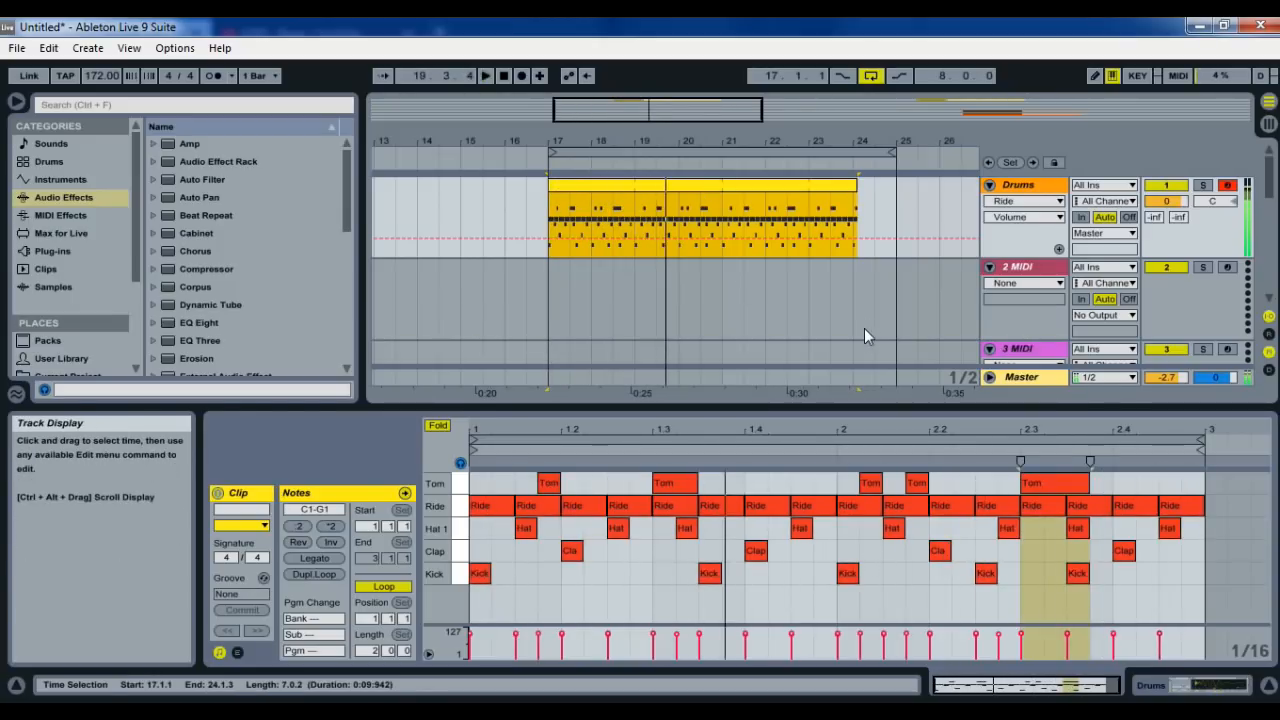
mouse_move(1060, 268)
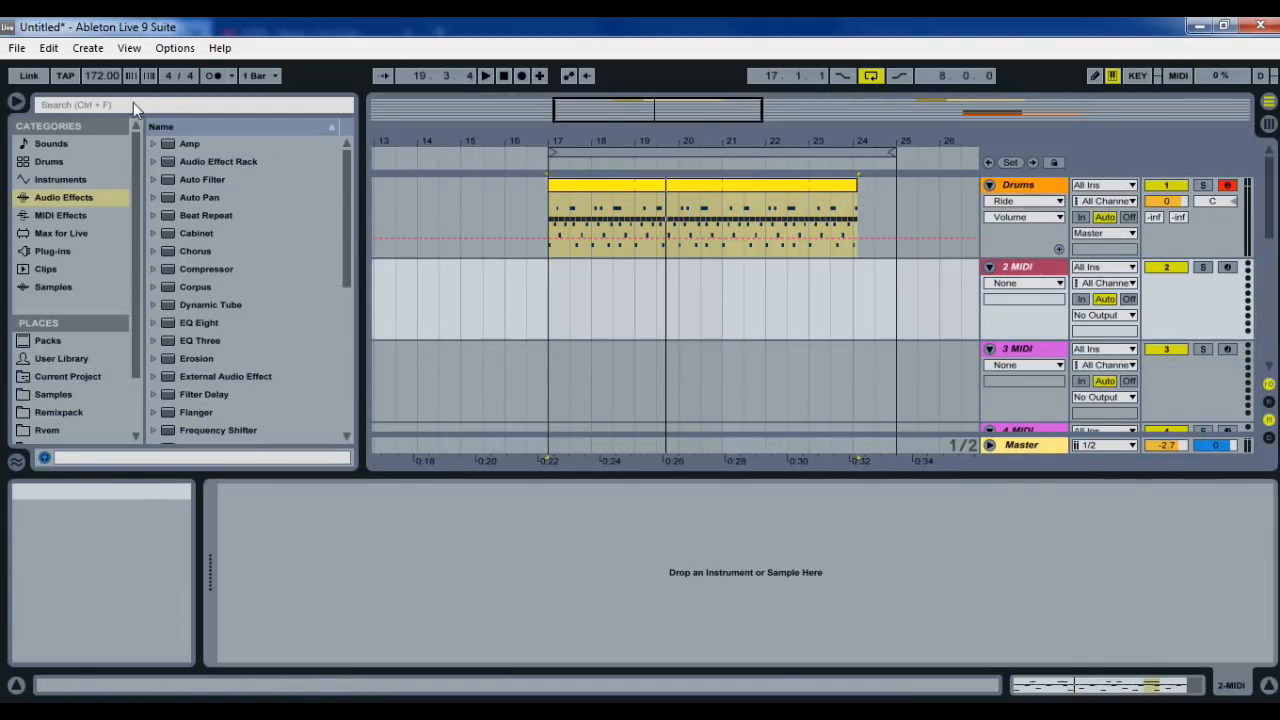
Load Serum on the Bass track, route LFO 1 to Fil Cutoff in the Matrix and bend the LFO 1 curve
left_click(190, 104)
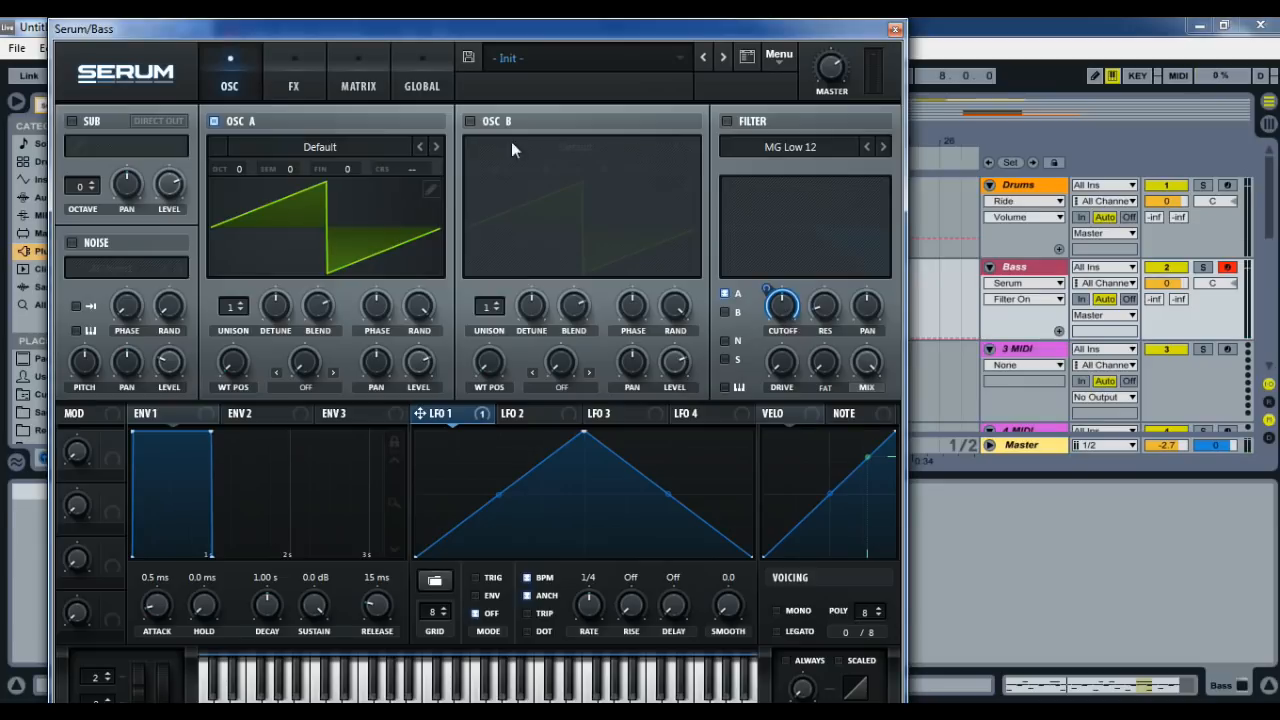
left_click(358, 70)
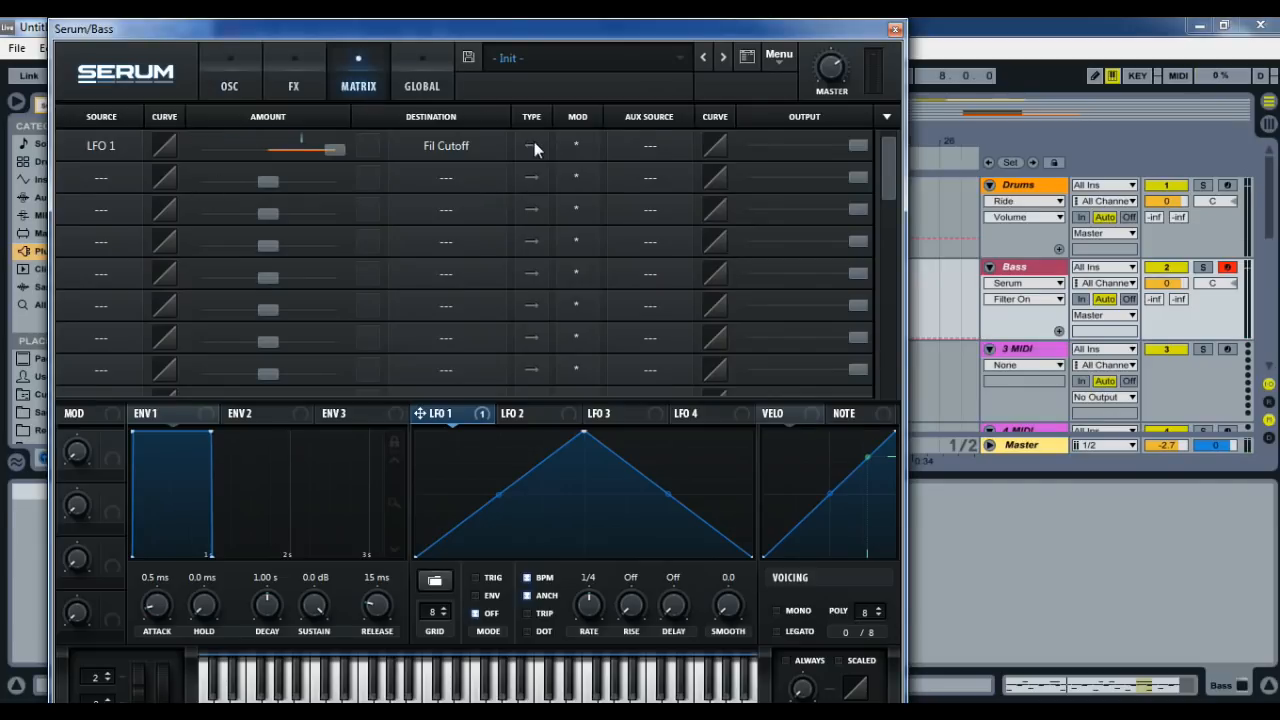
left_click(228, 70)
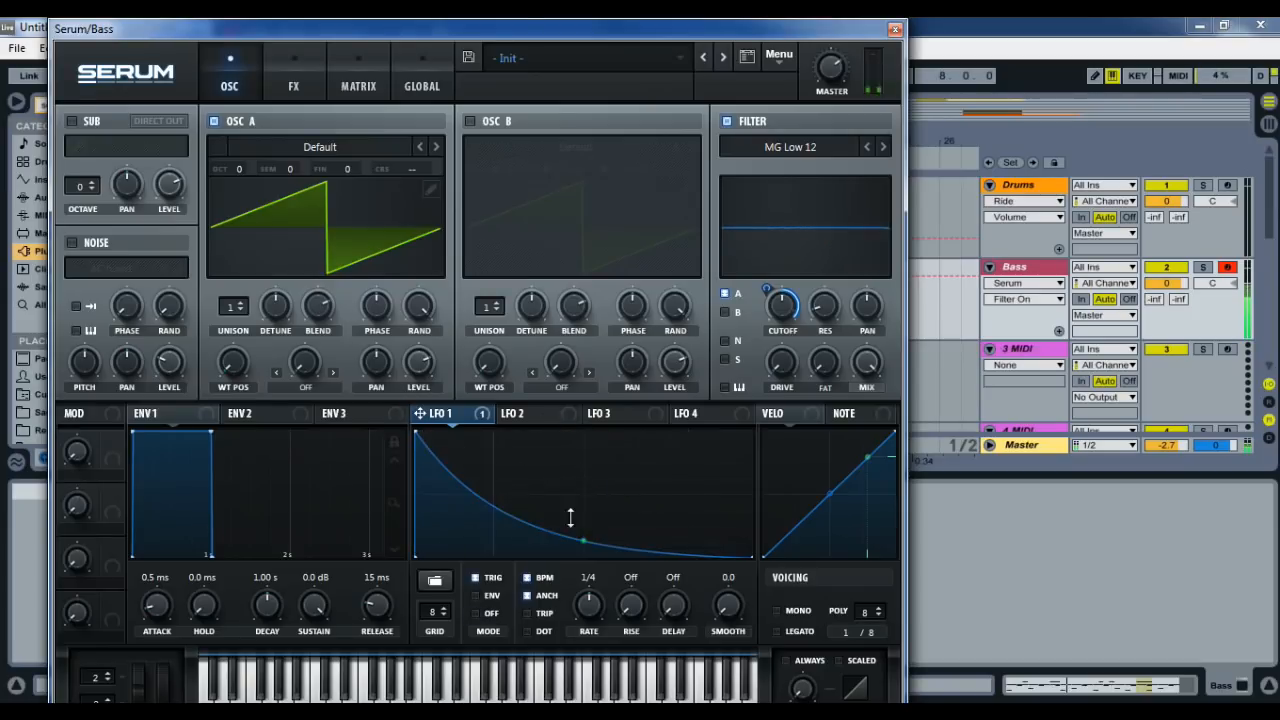
left_click(292, 84)
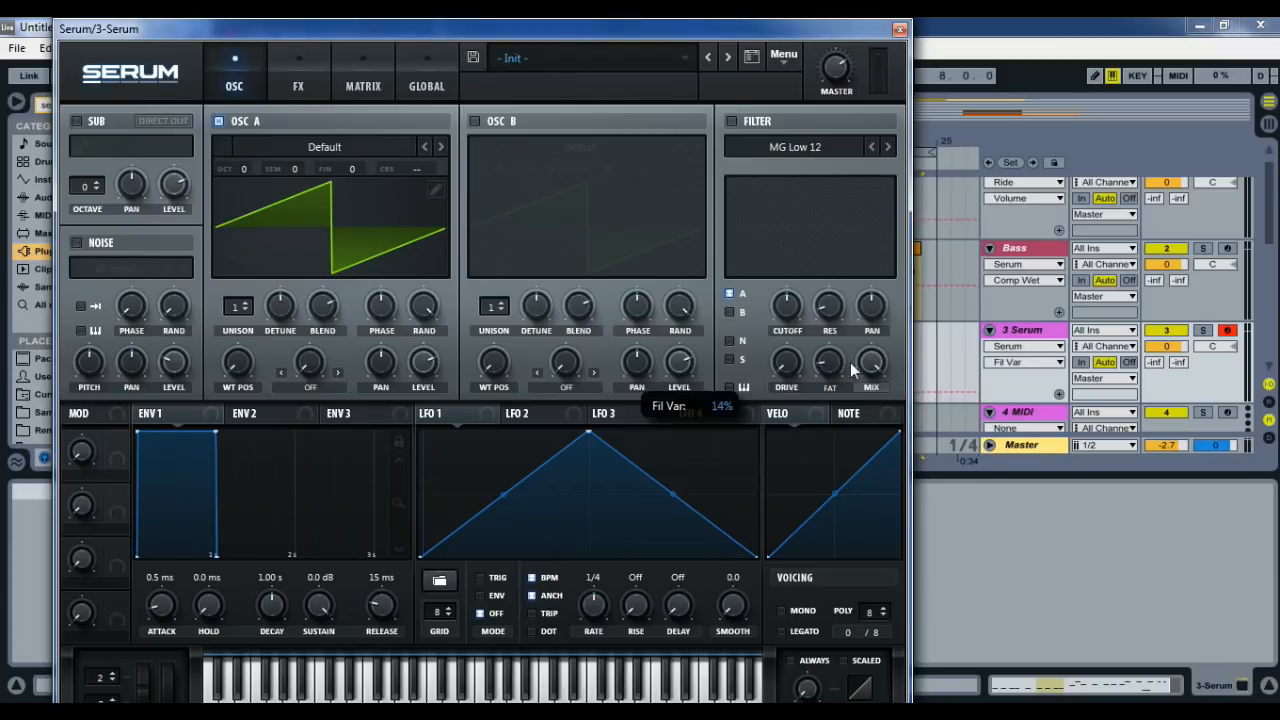
Raise the lead Serum's Fil Var knob to about 14%
left_click_drag(856, 370, 884, 300)
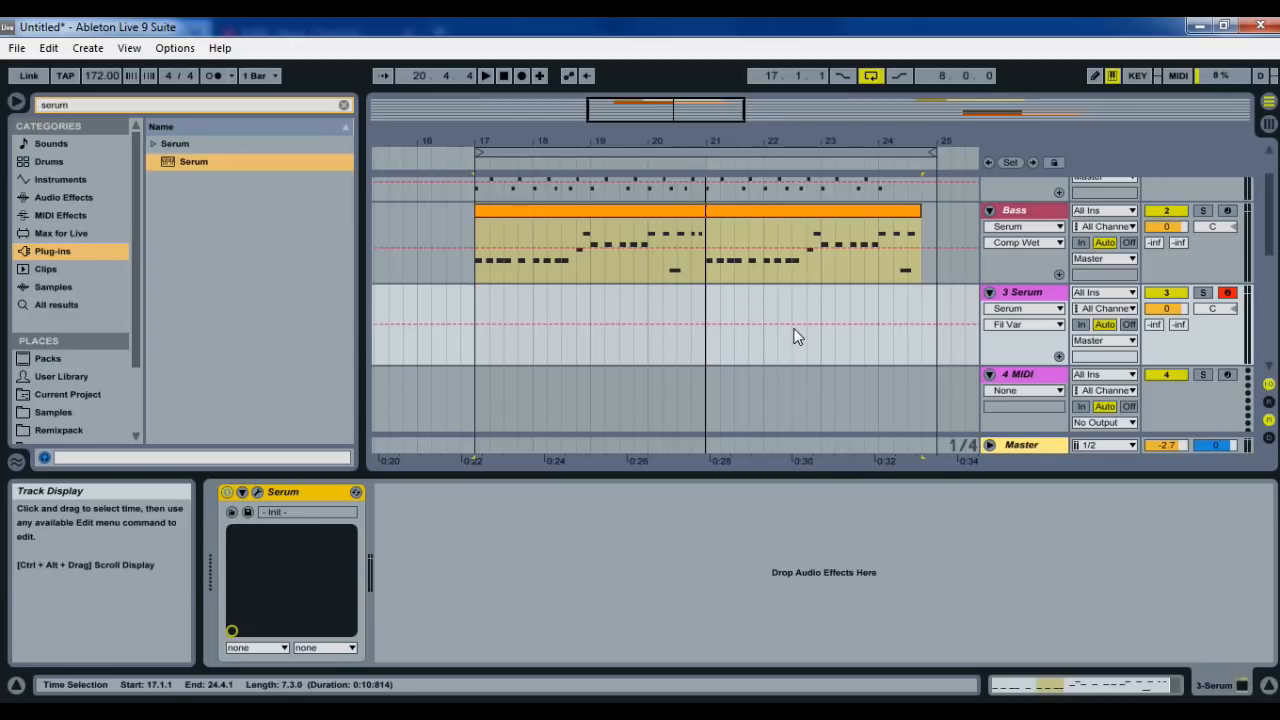
mouse_move(940, 304)
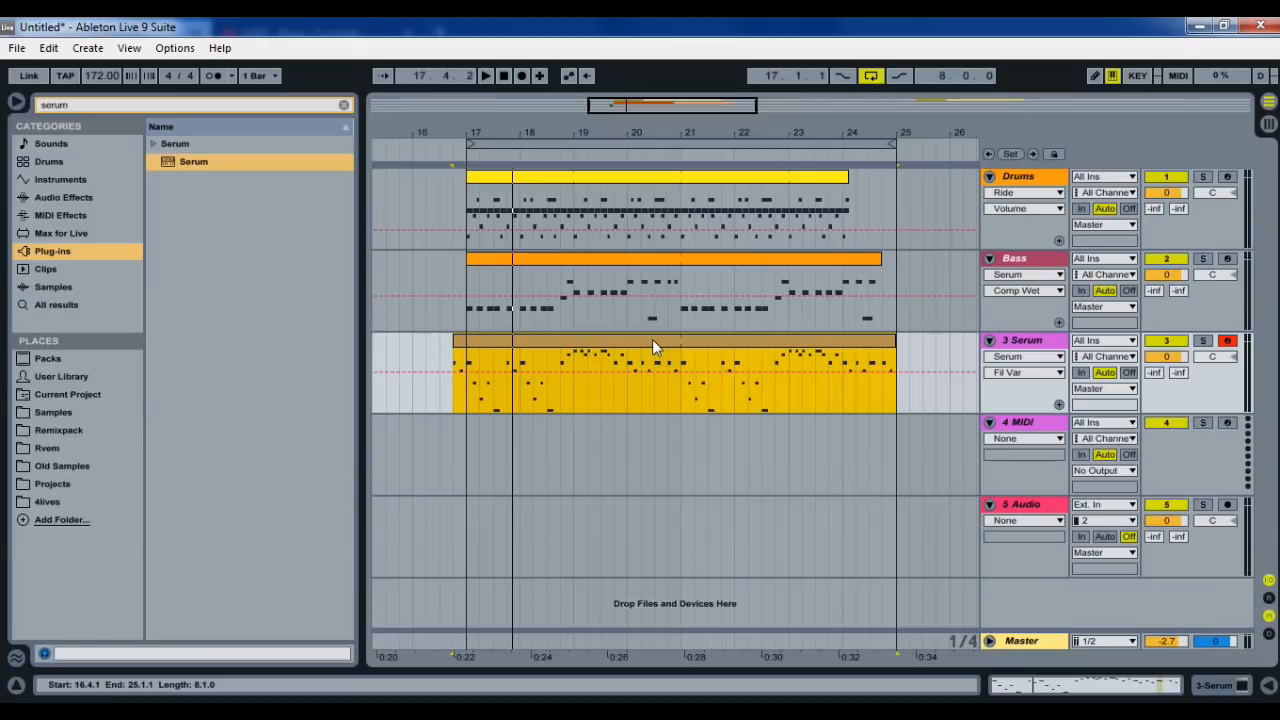
Draw the lead melody notes into a new MIDI clip on the 3 Serum track
left_click(486, 76)
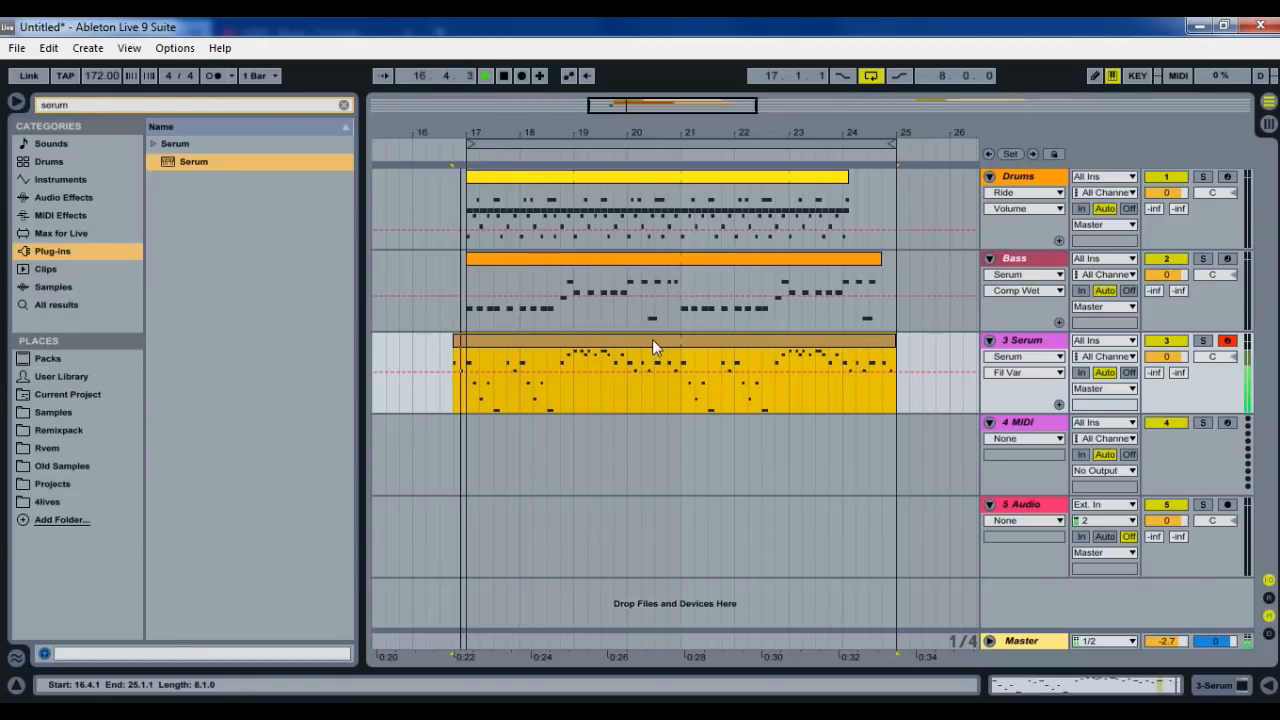